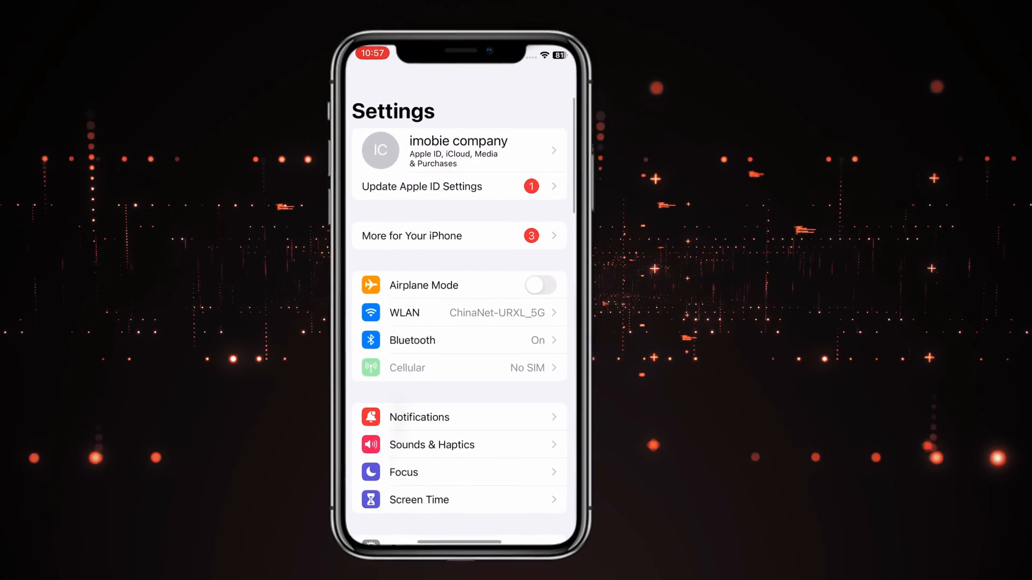
Open the imobie company Apple ID account settings from the Settings banner
click(458, 149)
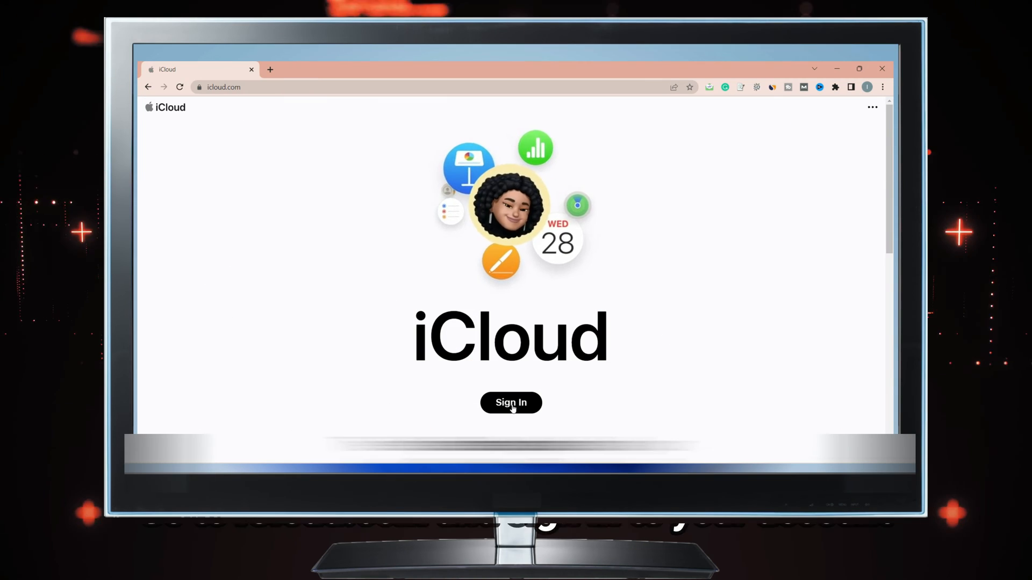
Sign in to iCloud.com and open the Photos library
click(510, 402)
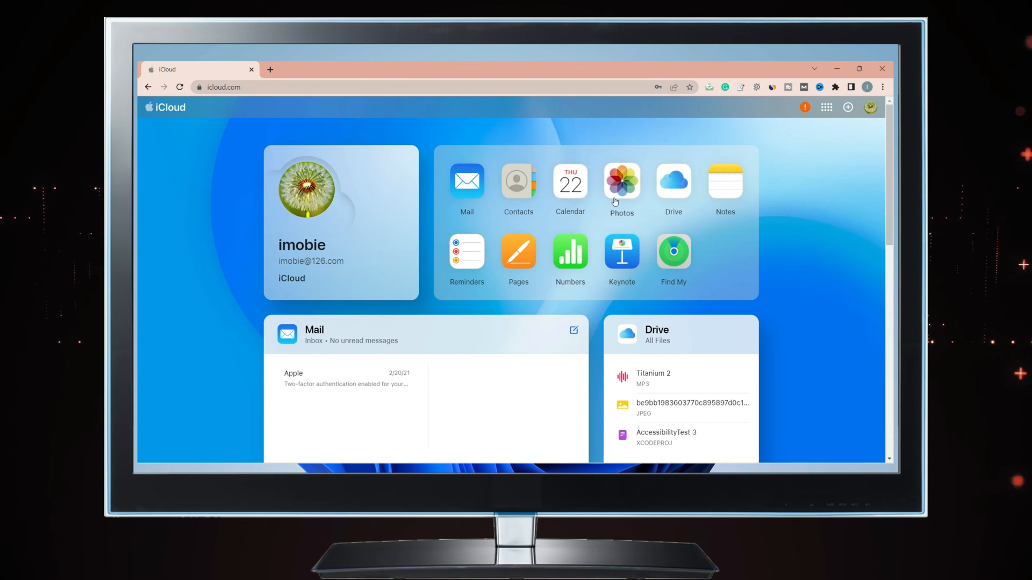
click(621, 181)
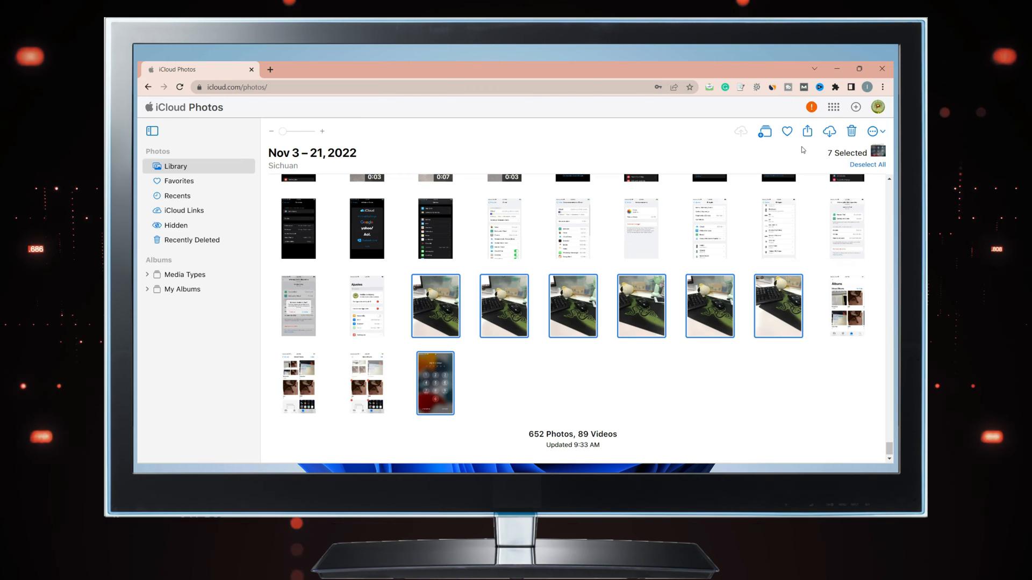
Download the seven selected iCloud photos to the computer via the toolbar Download icon
click(830, 131)
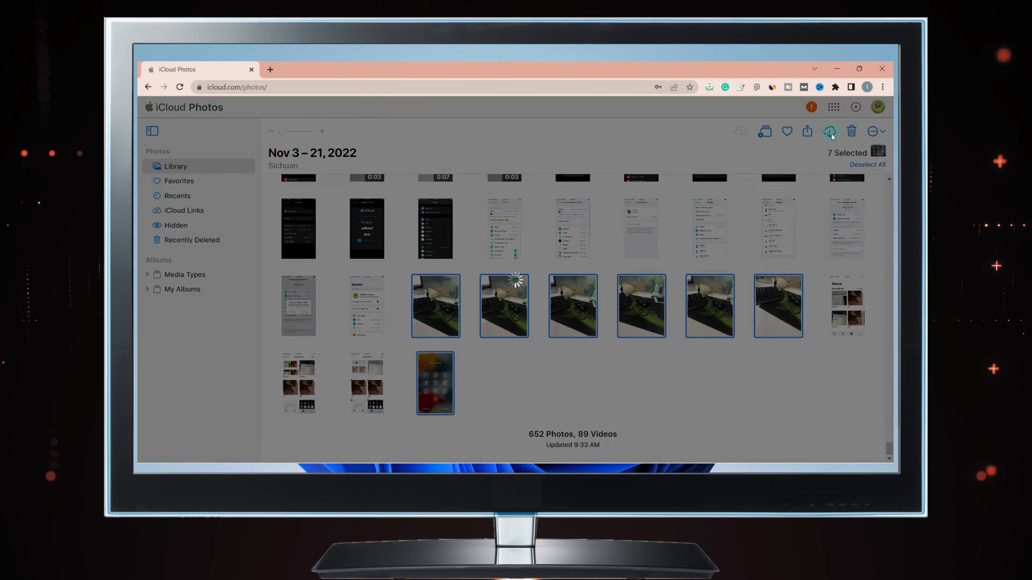
click(830, 132)
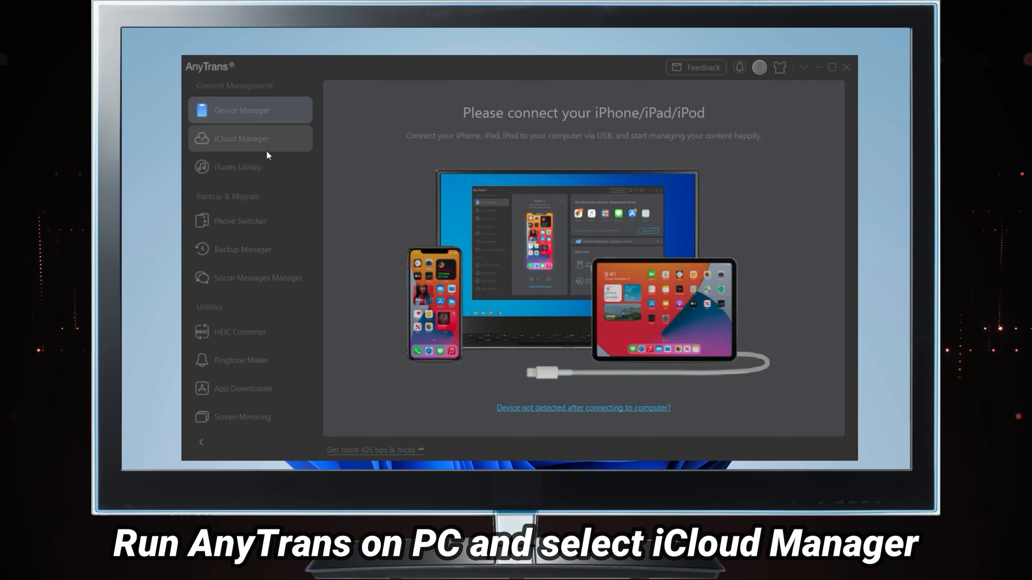
Sign in to iCloud Manager with the Apple ID and open the 660-item Photos collection
click(240, 138)
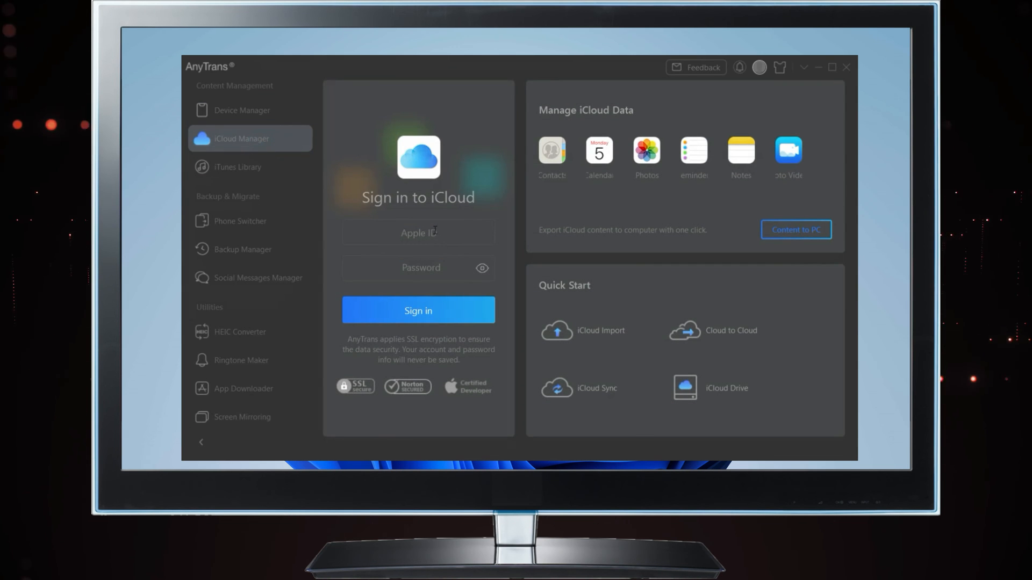
click(417, 310)
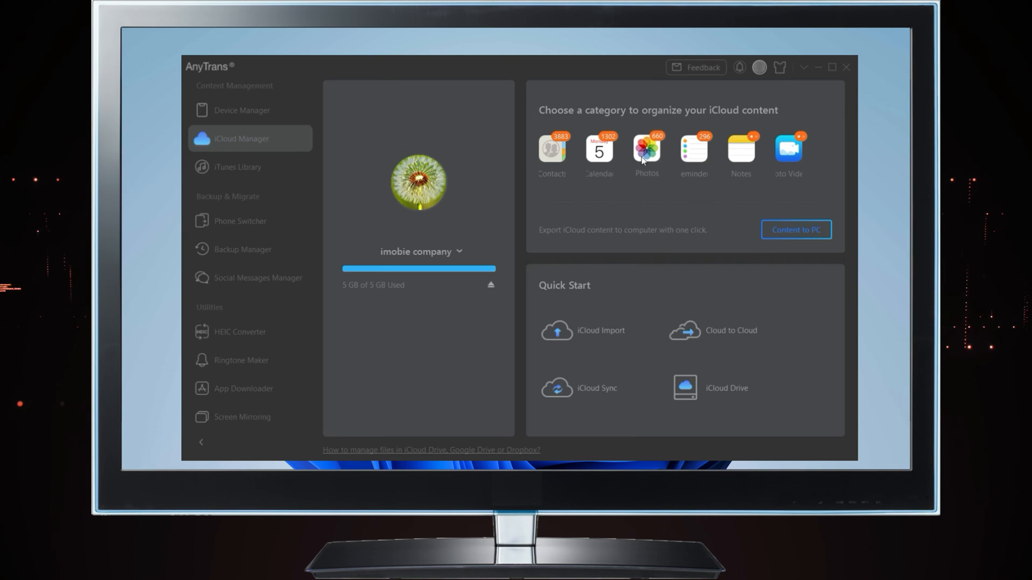
click(646, 150)
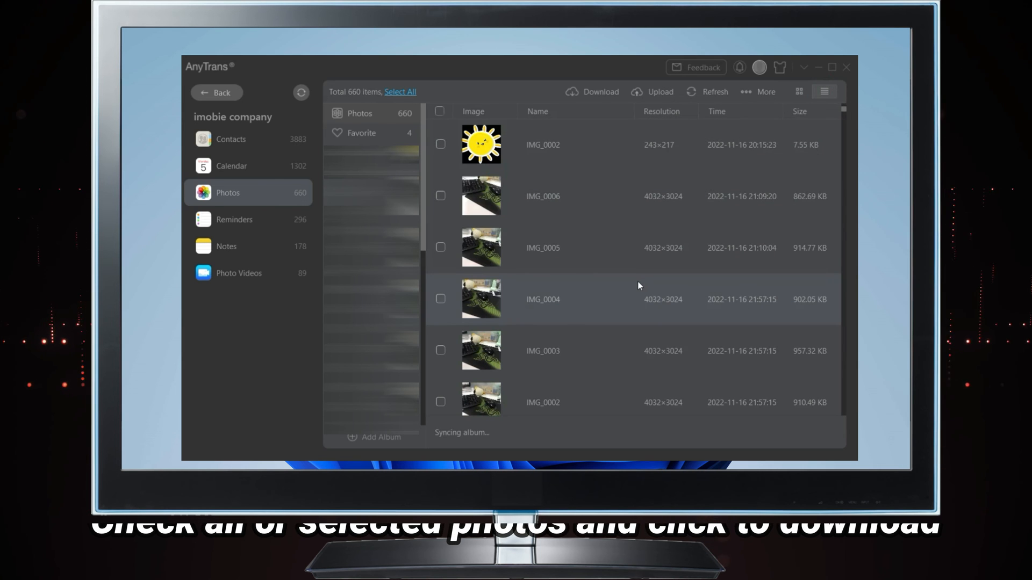
Download the six desk photos IMG_0001–IMG_0006 and view them in the local Photos folder
click(440, 195)
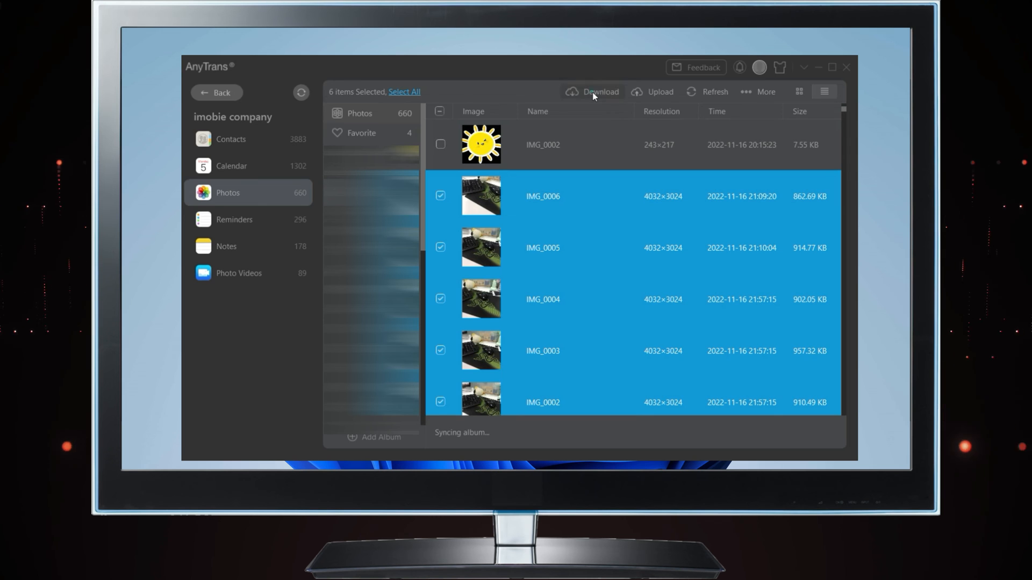
click(599, 92)
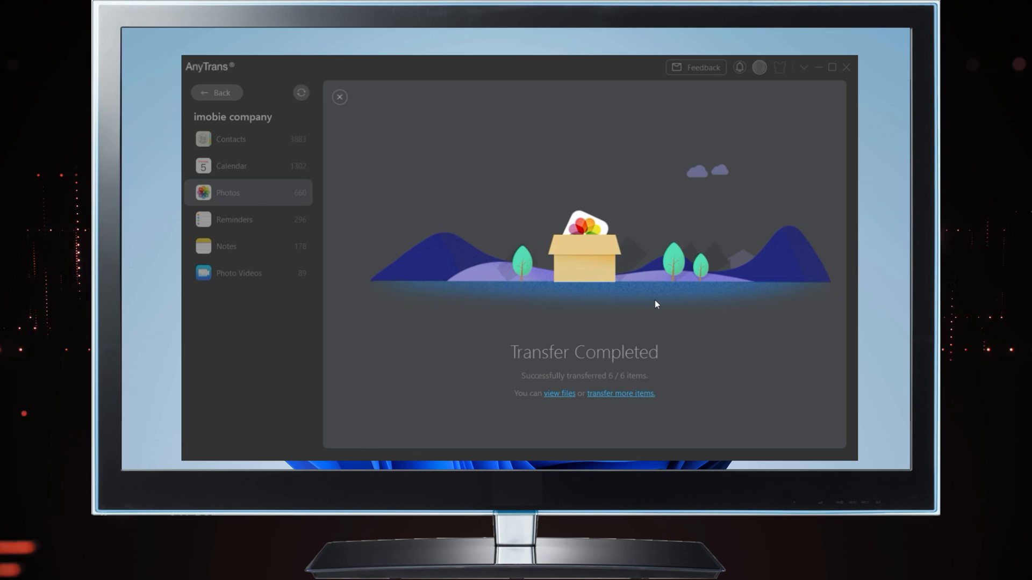
click(559, 393)
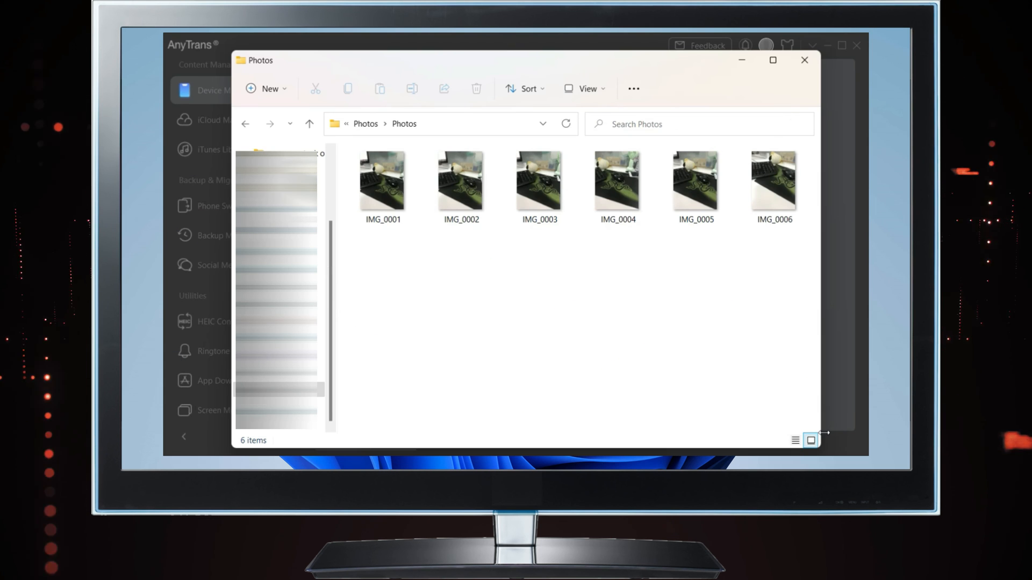